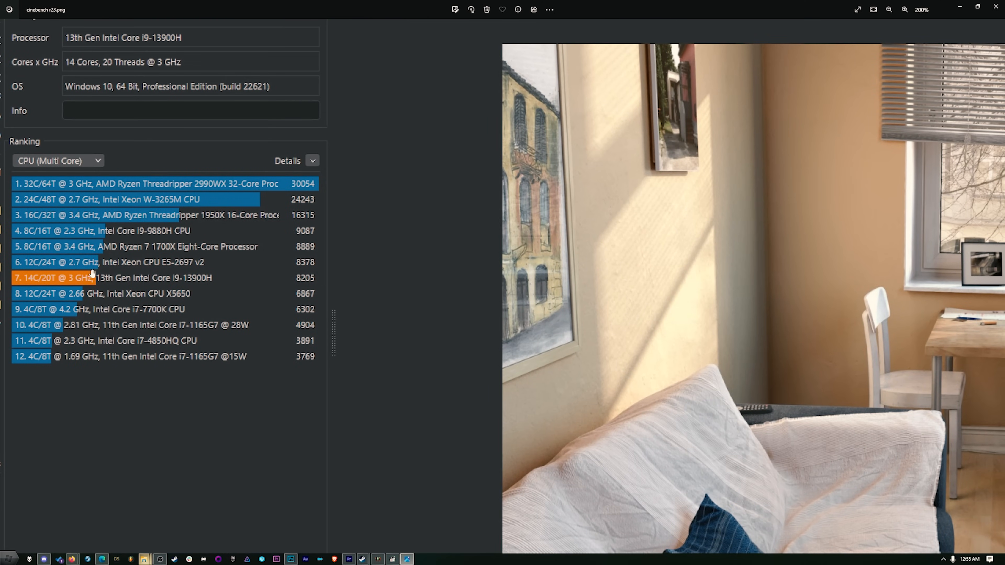
mouse_move(135, 302)
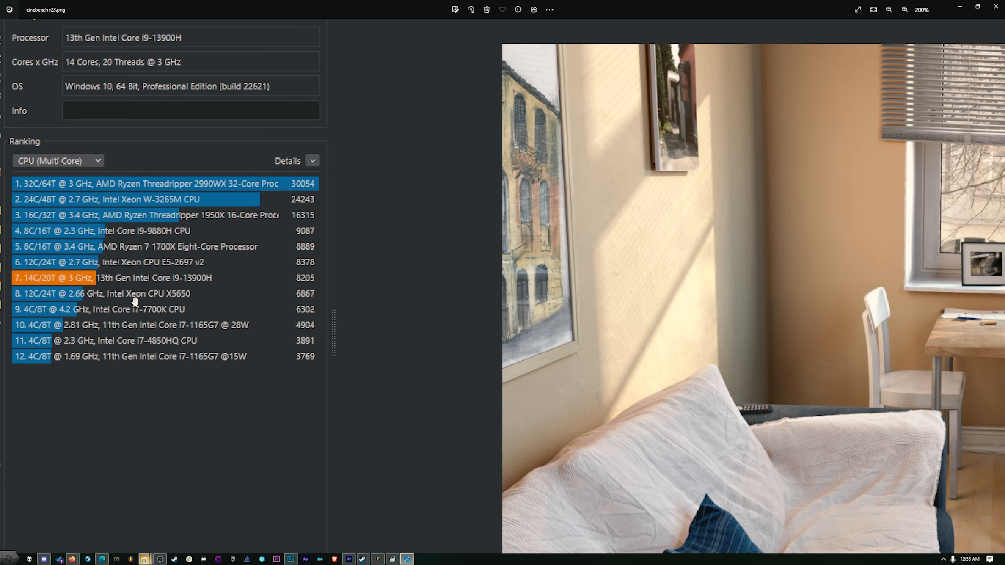
mouse_move(326, 339)
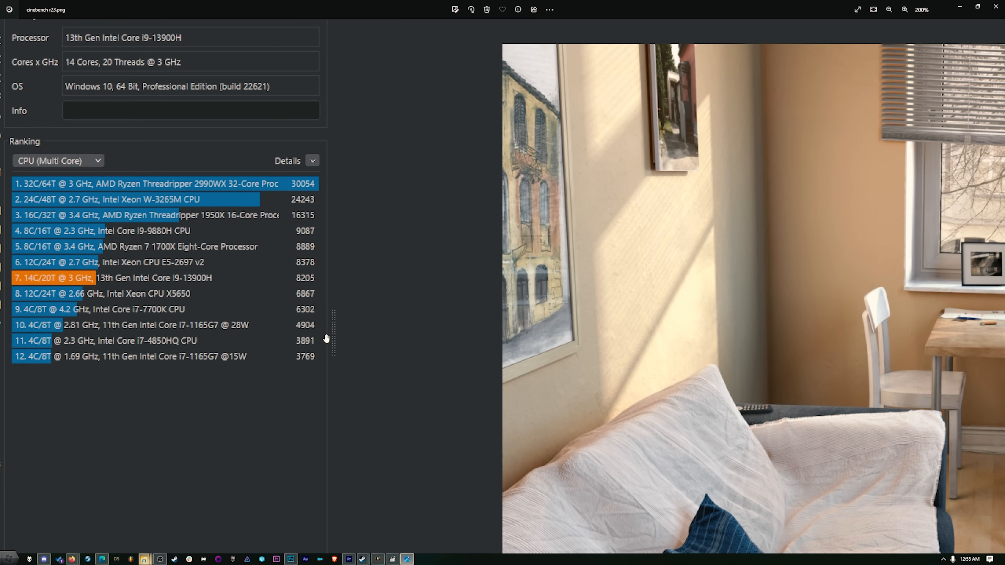
mouse_move(115, 249)
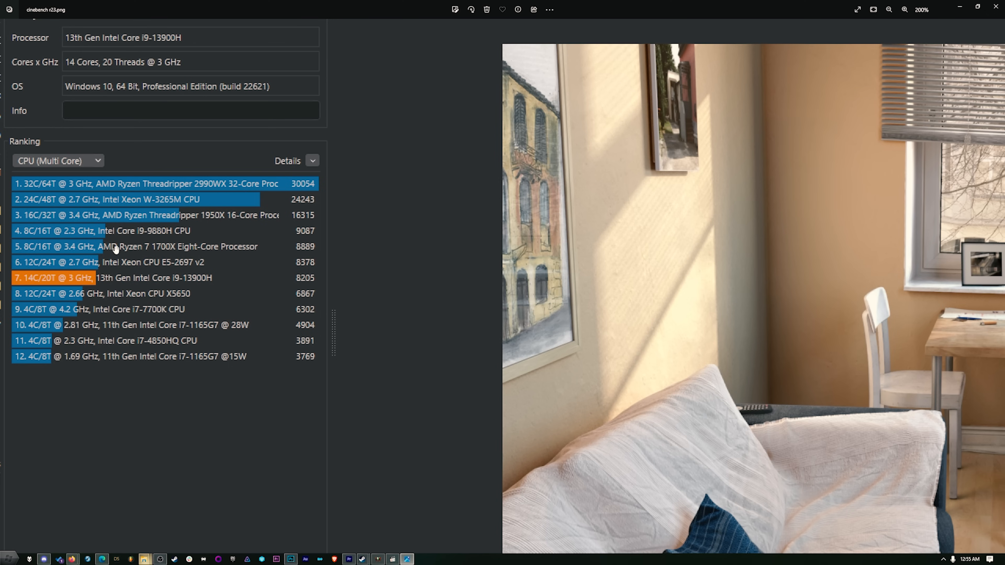
mouse_move(249, 251)
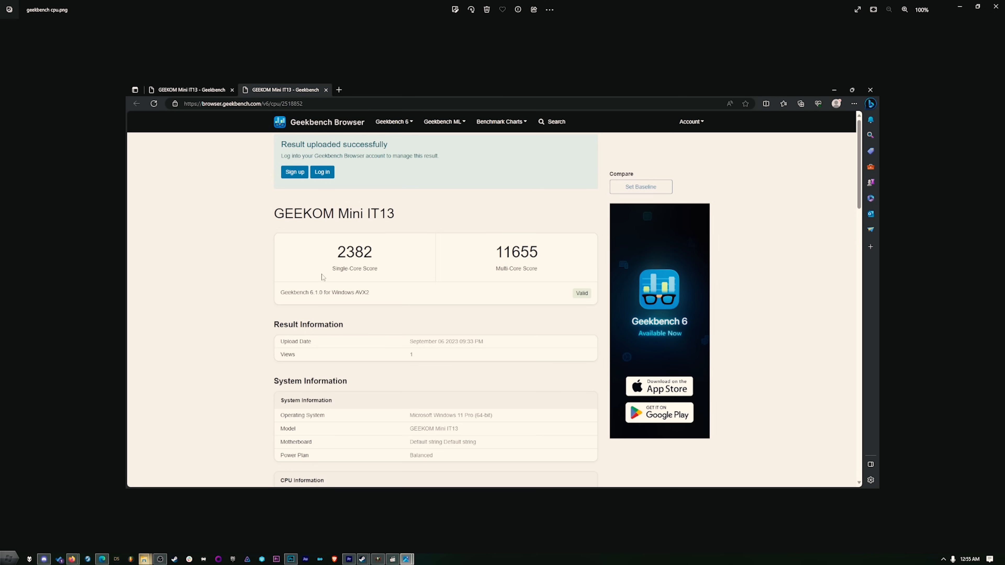
mouse_move(376, 262)
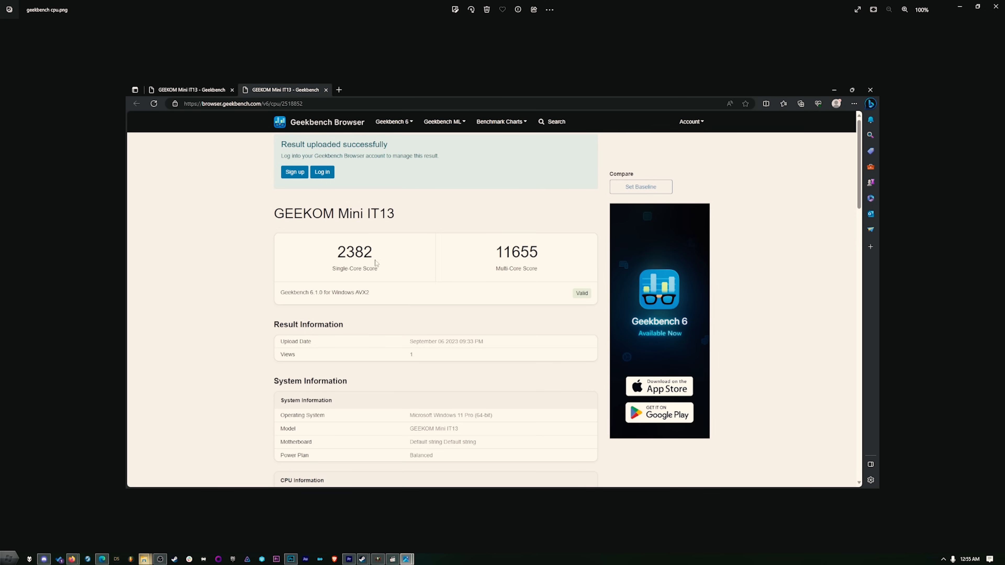
- Zoom the Geekbench 6 screenshot to 200% on the 2382/11655 scores, then back to 100%
click(904, 9)
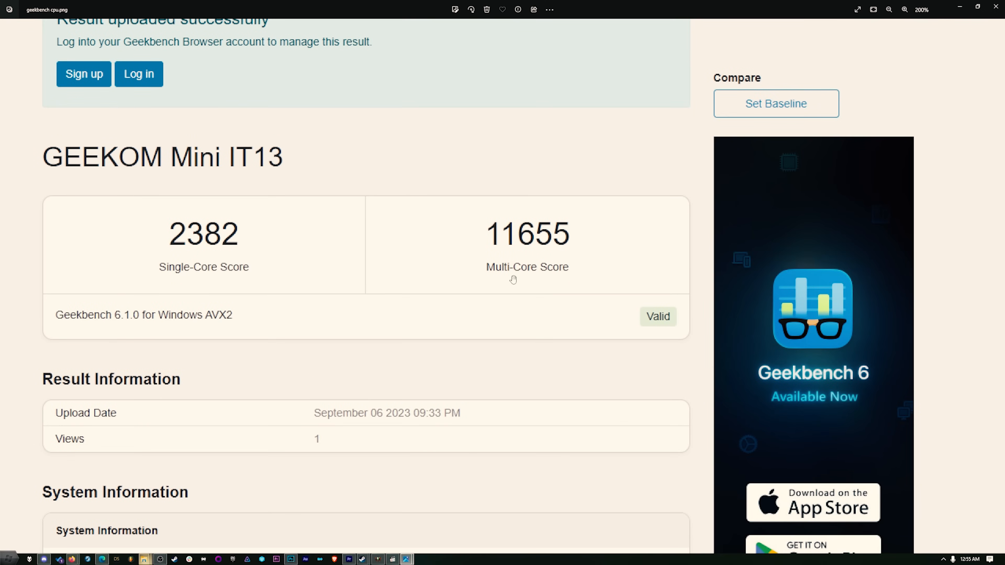
click(904, 9)
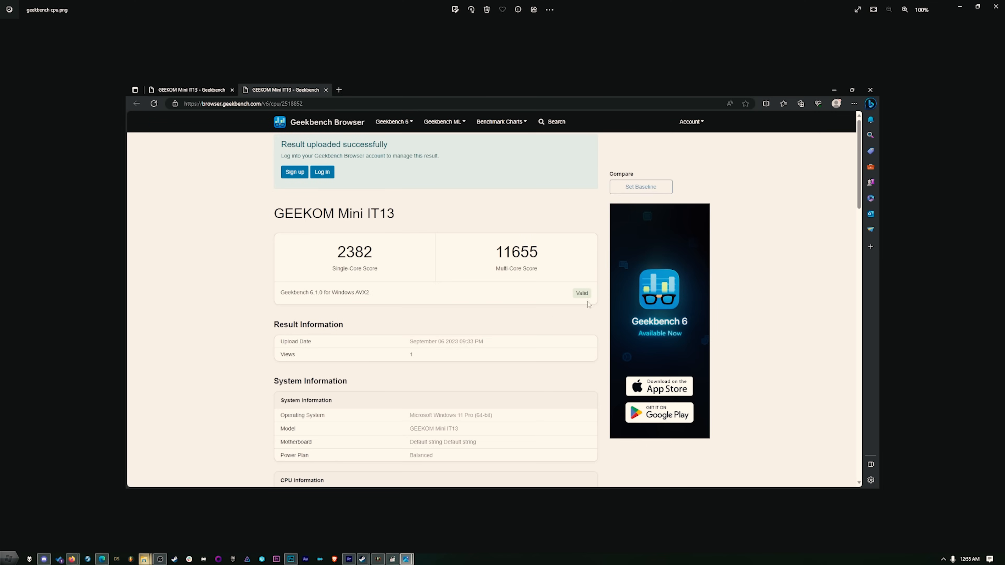
mouse_move(392, 288)
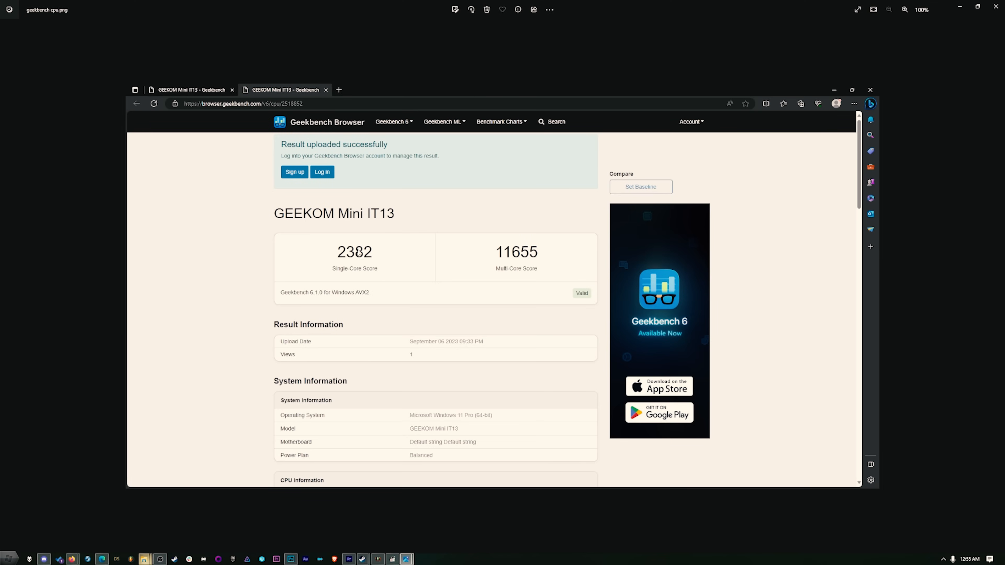
mouse_move(854, 58)
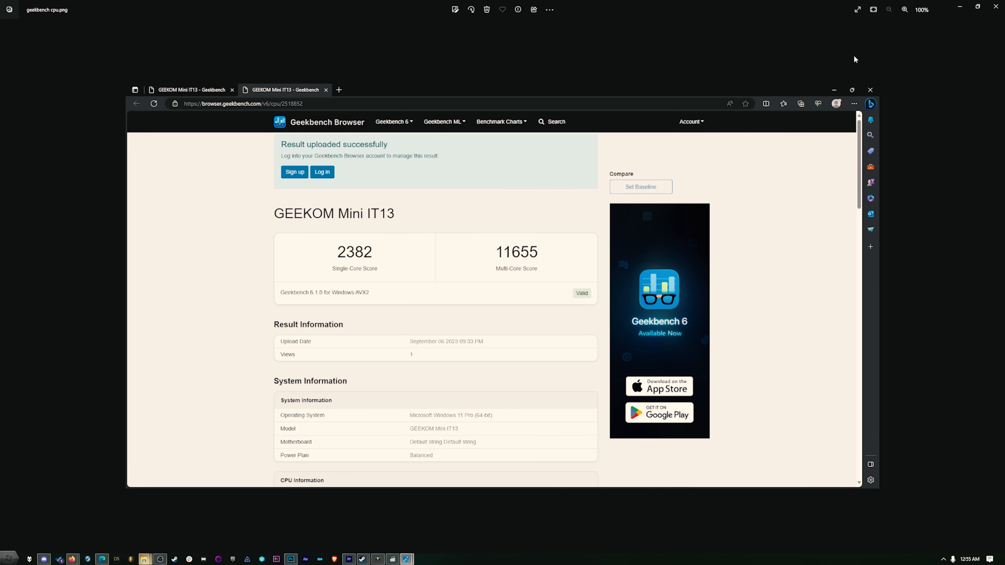